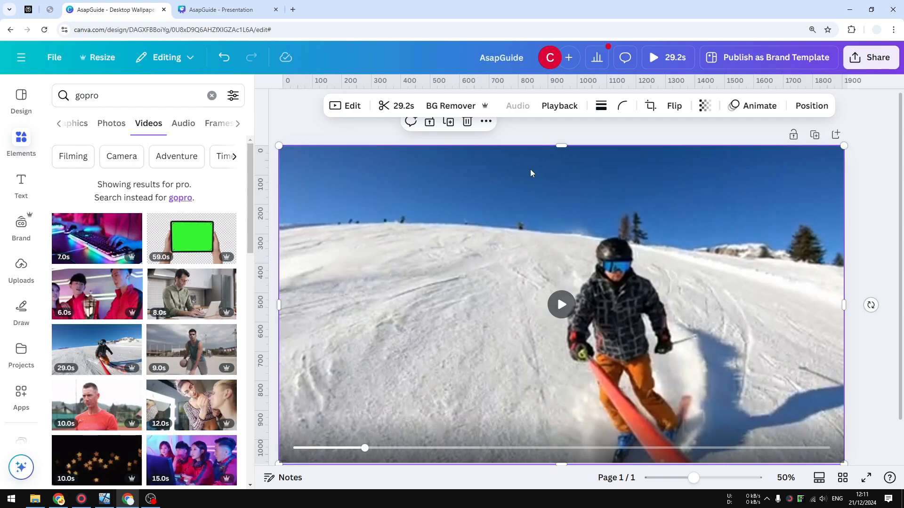
{"action": "mouse_move", "coordinate": [637, 295]}
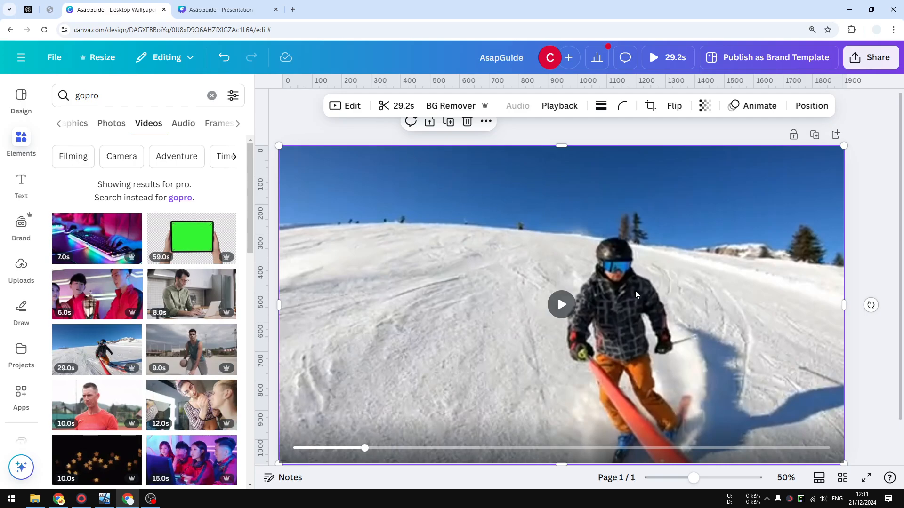
{"action": "mouse_move", "coordinate": [484, 396]}
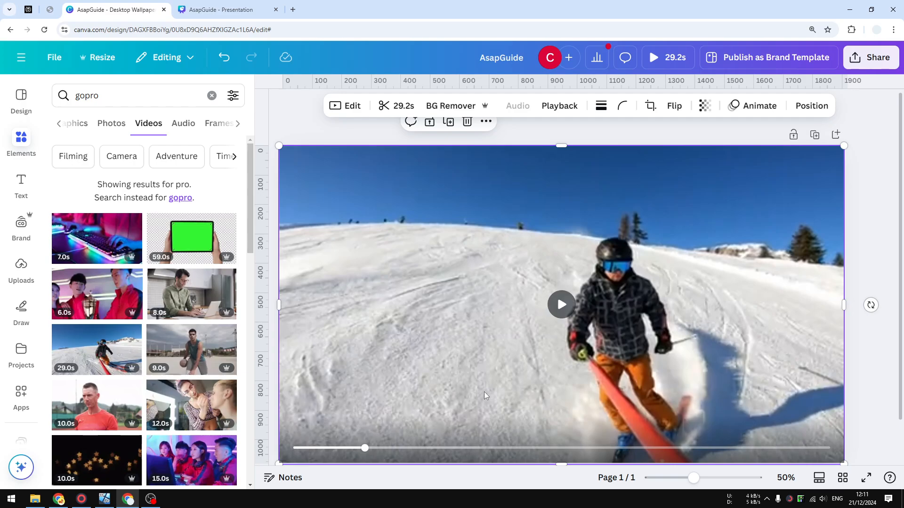
{"action": "mouse_move", "coordinate": [527, 254]}
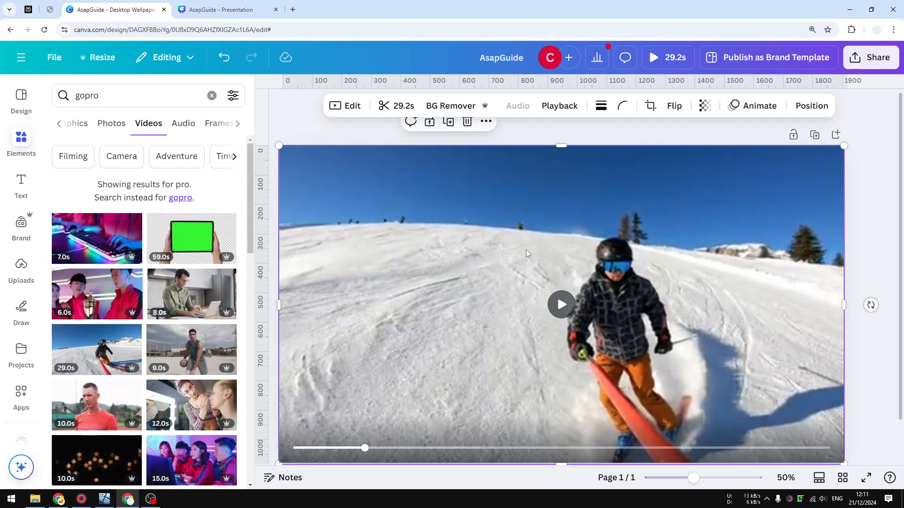
{"action": "mouse_move", "coordinate": [819, 452]}
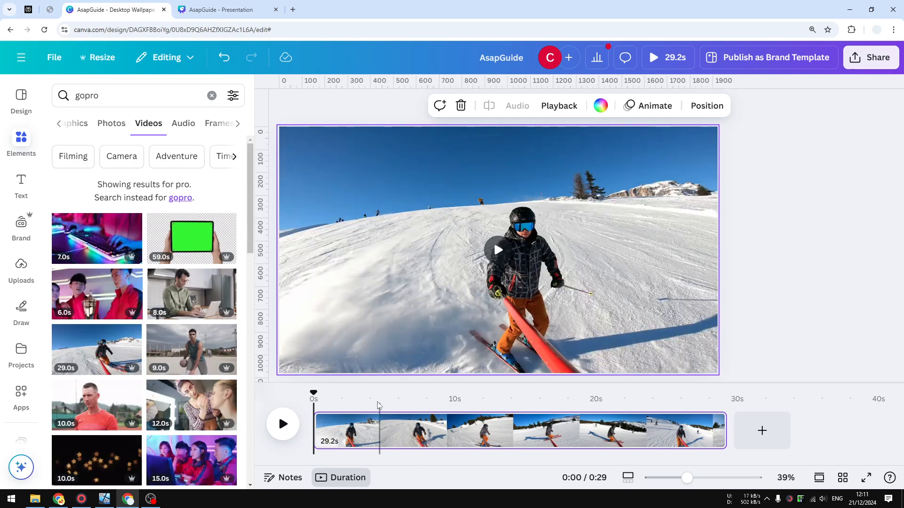
{"action": "mouse_move", "coordinate": [309, 400]}
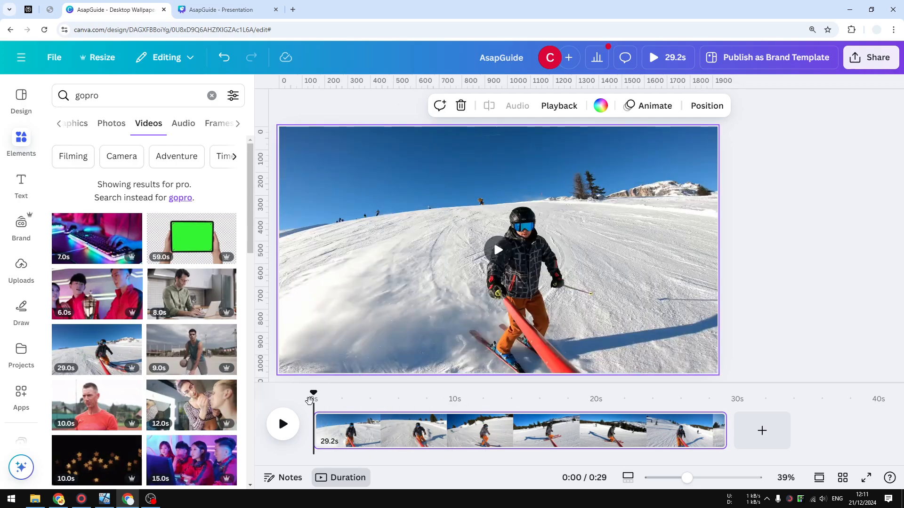
Step: Play and pause the ski video near 0:09, then split it there
{"action": "left_click", "coordinate": [282, 424]}
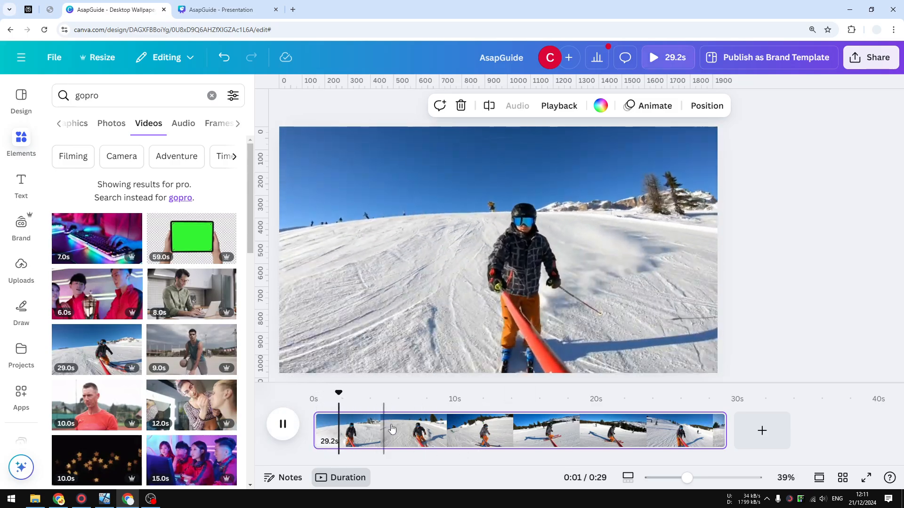
{"action": "left_click", "coordinate": [282, 423]}
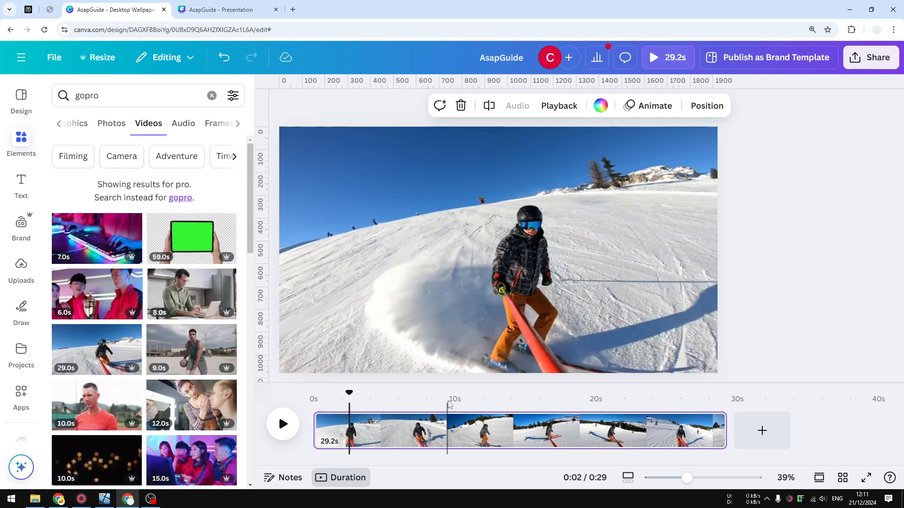
{"action": "mouse_move", "coordinate": [451, 412]}
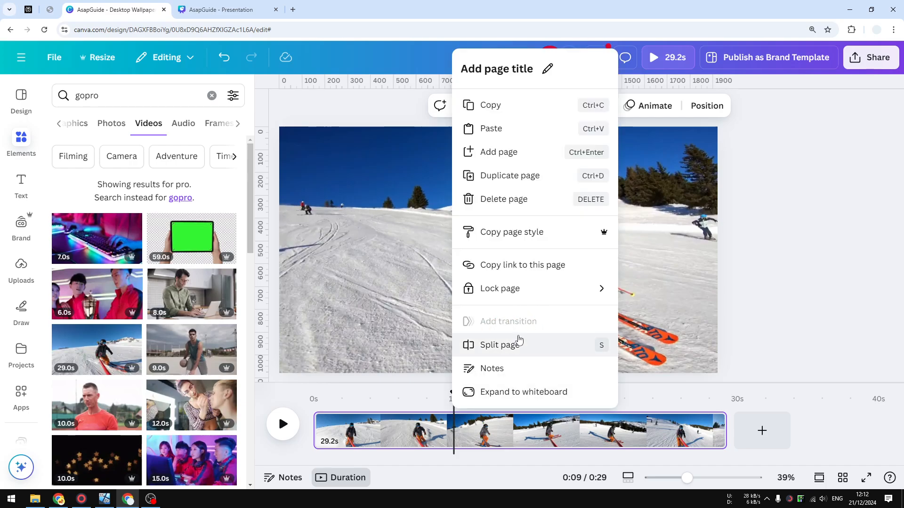
{"action": "mouse_move", "coordinate": [529, 353]}
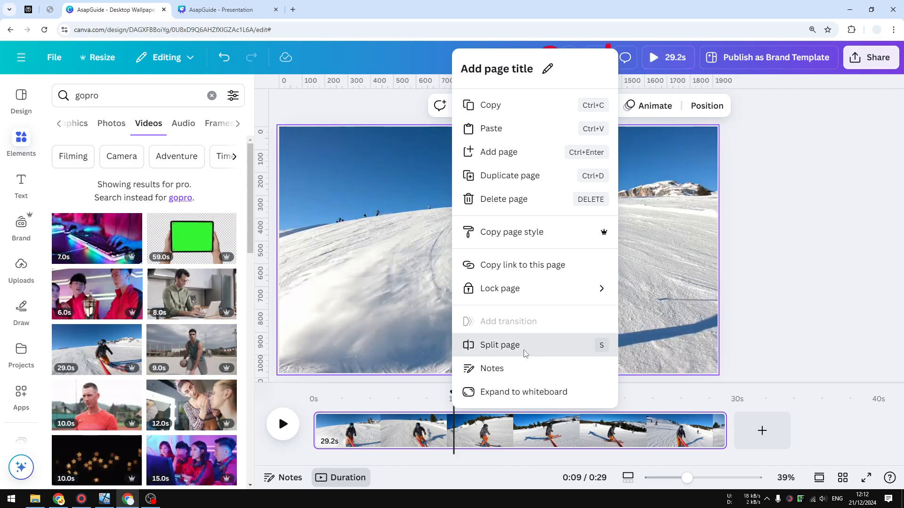
{"action": "left_click", "coordinate": [499, 345]}
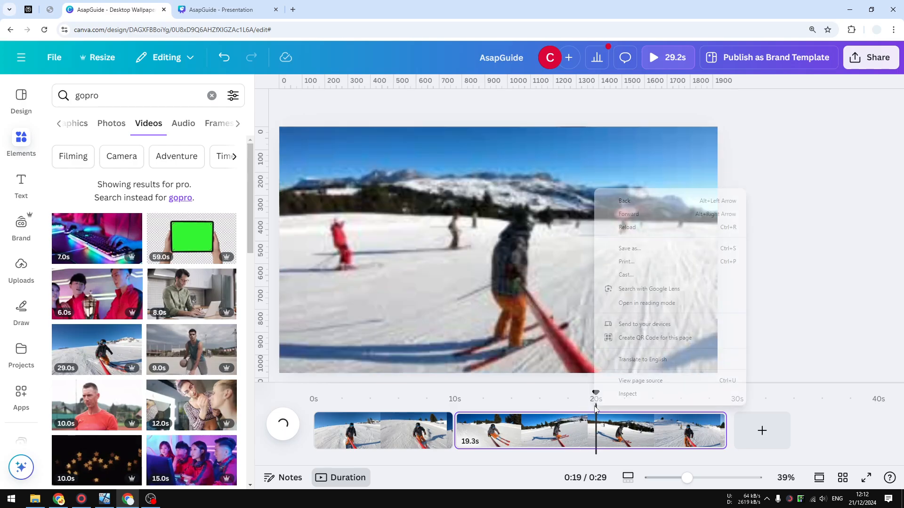
Step: Split the second clip near 0:19 and select the middle and first clips
{"action": "right_click", "coordinate": [432, 251]}
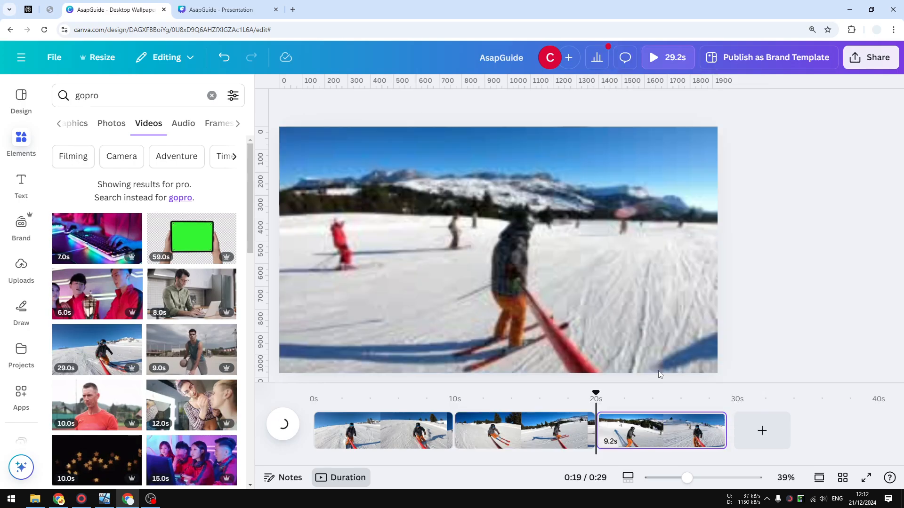
{"action": "left_click", "coordinate": [524, 431]}
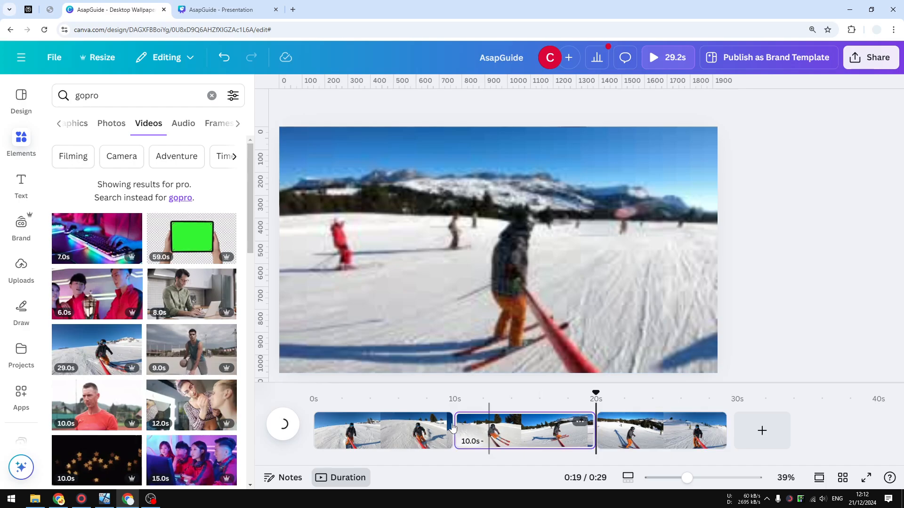
{"action": "left_click", "coordinate": [661, 431]}
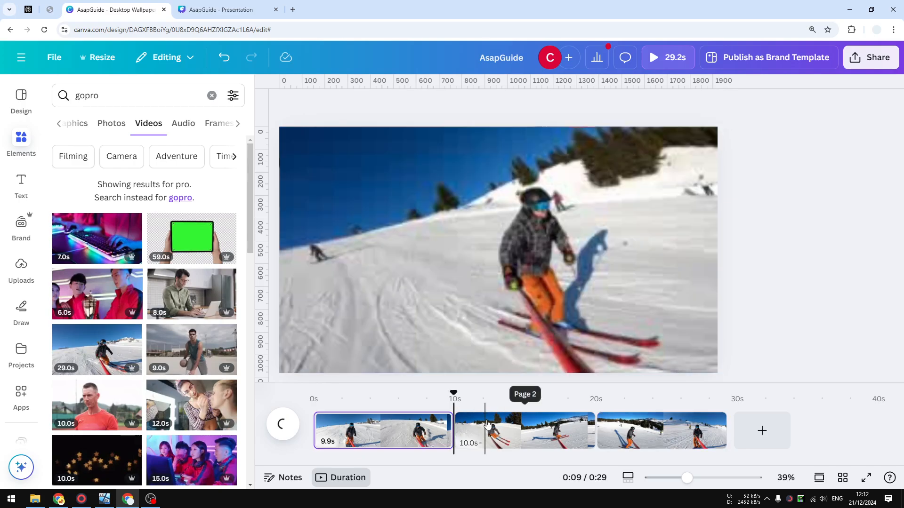
Step: Trim the middle clip from 10 to 5.2 seconds and move the playhead to 13 seconds
{"action": "left_click", "coordinate": [524, 431]}
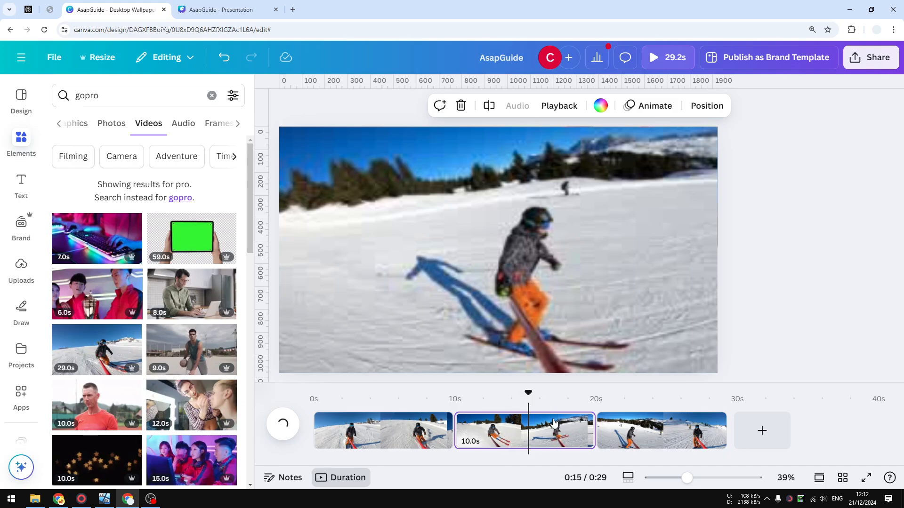
{"action": "left_click", "coordinate": [283, 424]}
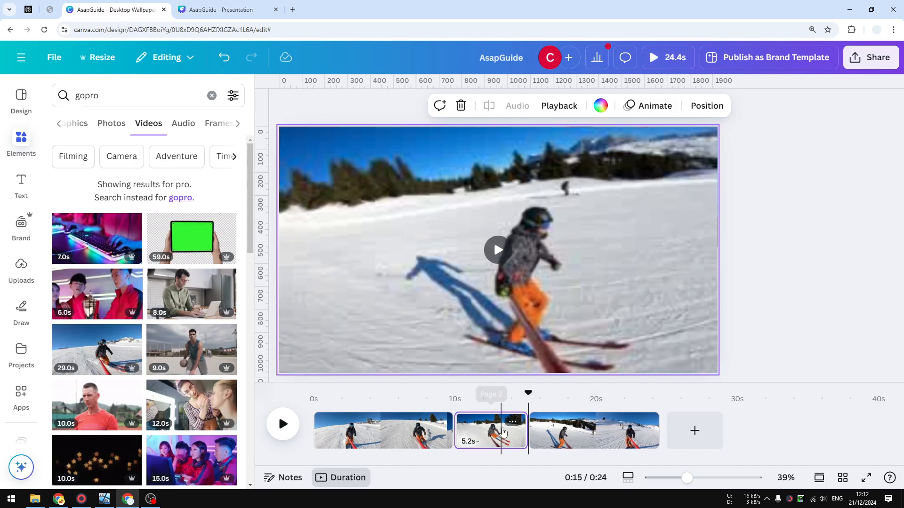
{"action": "left_click", "coordinate": [282, 424]}
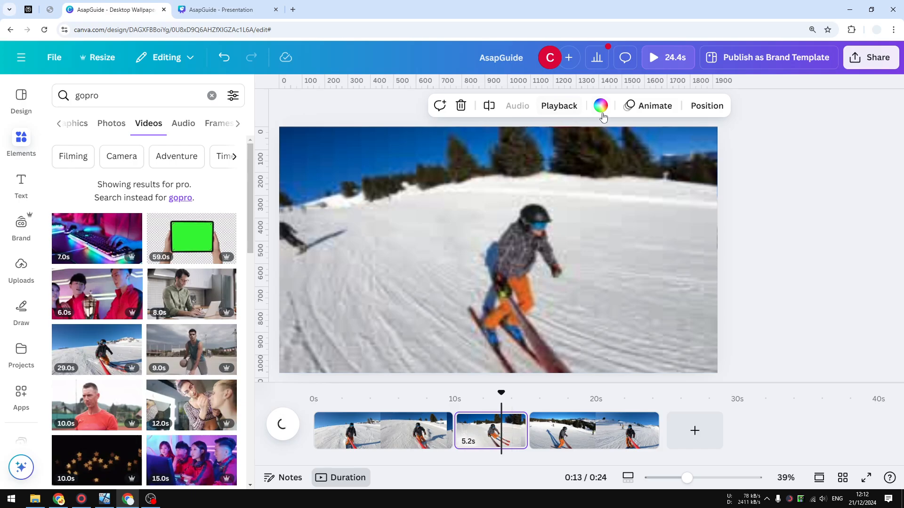
{"action": "mouse_move", "coordinate": [516, 456]}
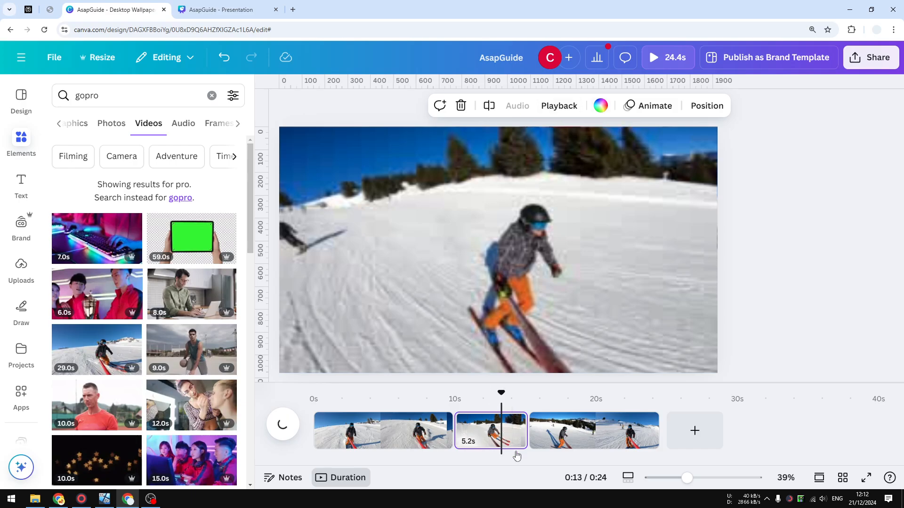
Step: Delete the 5.2-second middle clip from its right-click menu
{"action": "right_click", "coordinate": [490, 430]}
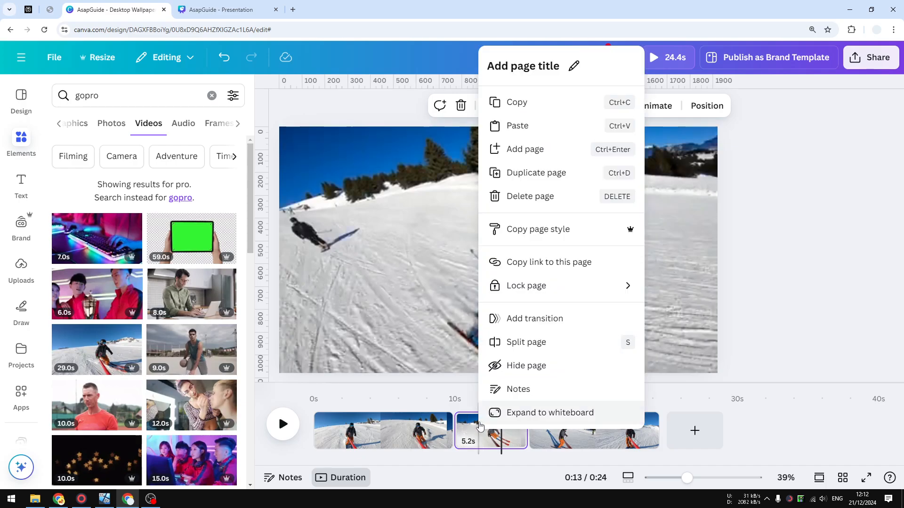
{"action": "mouse_move", "coordinate": [536, 402]}
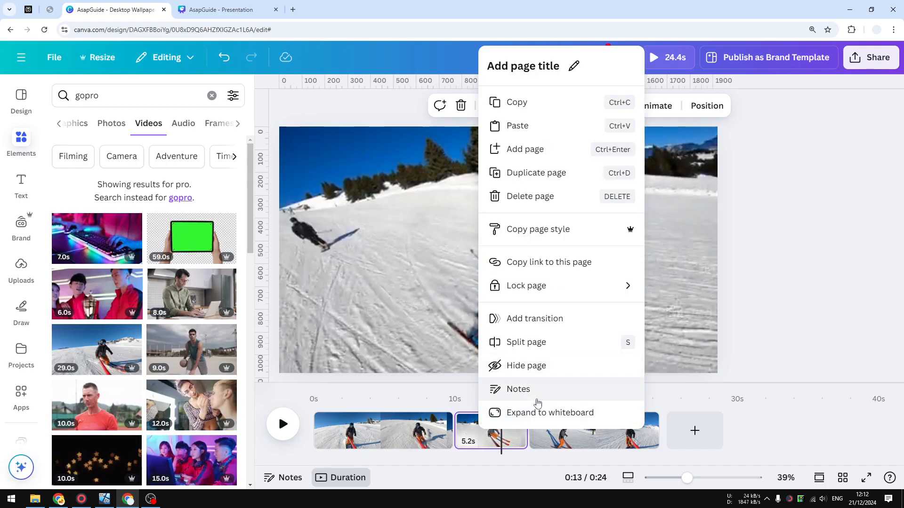
{"action": "left_click", "coordinate": [529, 196]}
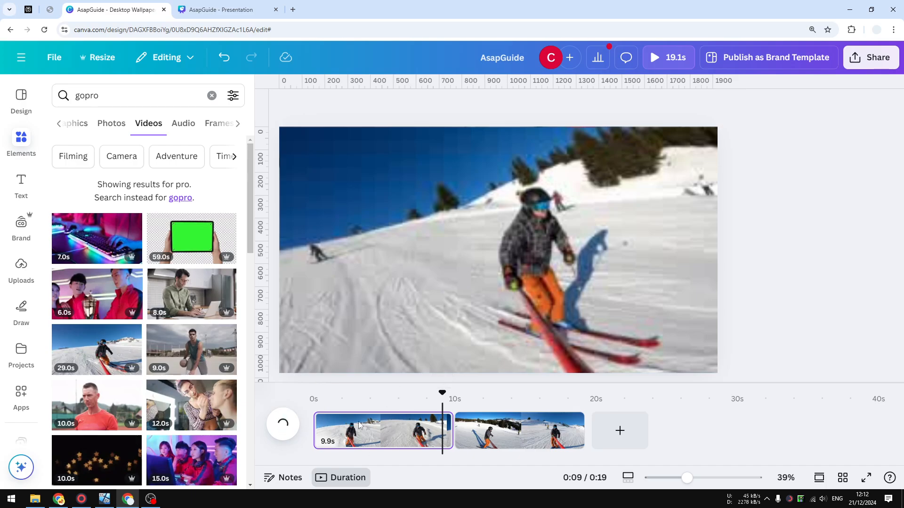
{"action": "left_click", "coordinate": [283, 424]}
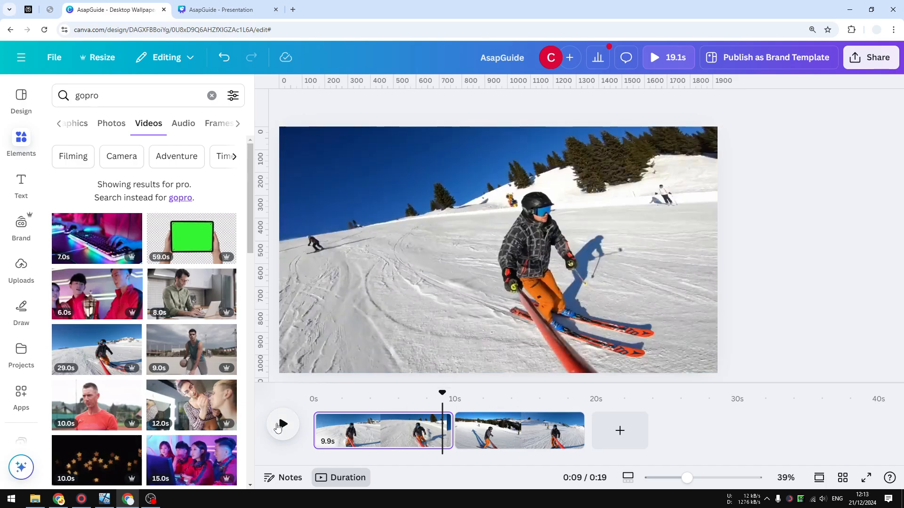
{"action": "left_click", "coordinate": [282, 424]}
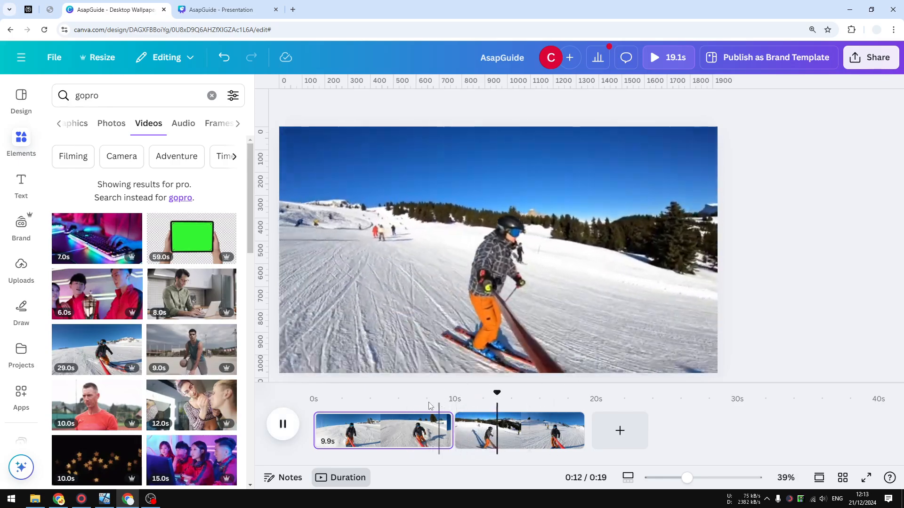
{"action": "left_click", "coordinate": [283, 425]}
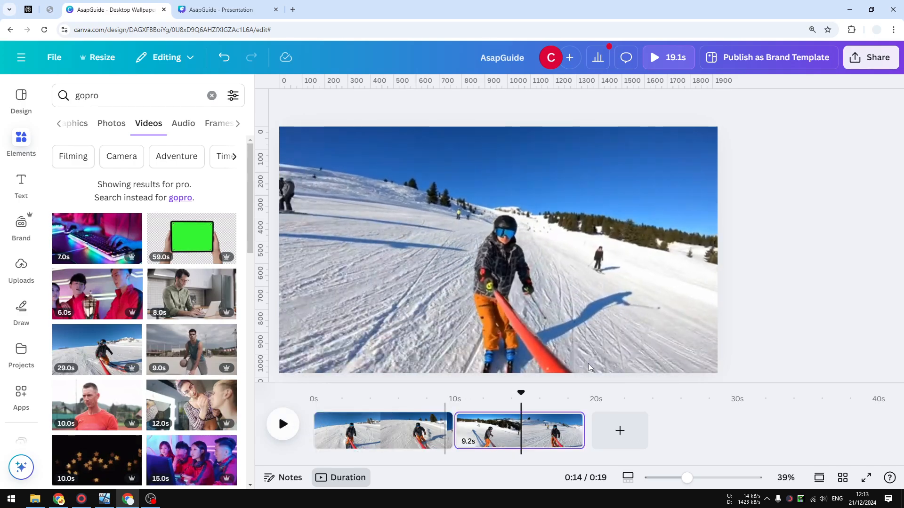
{"action": "mouse_move", "coordinate": [457, 376]}
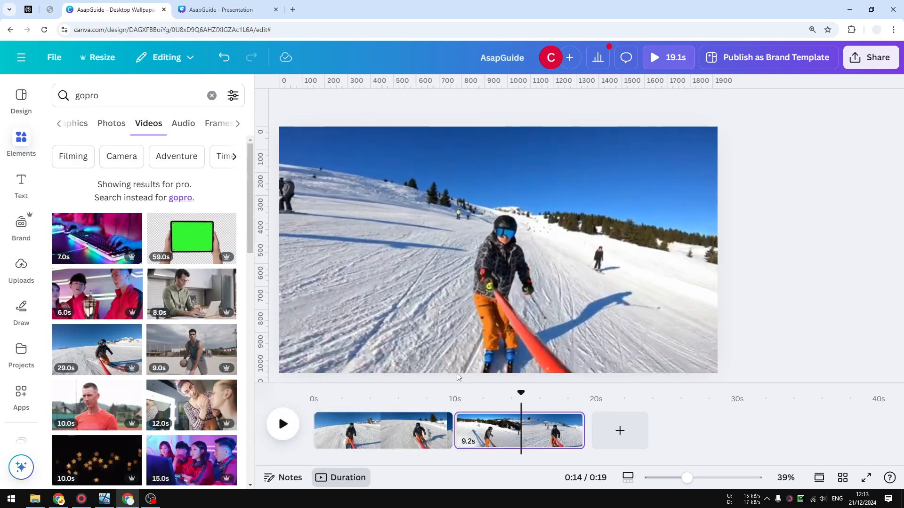